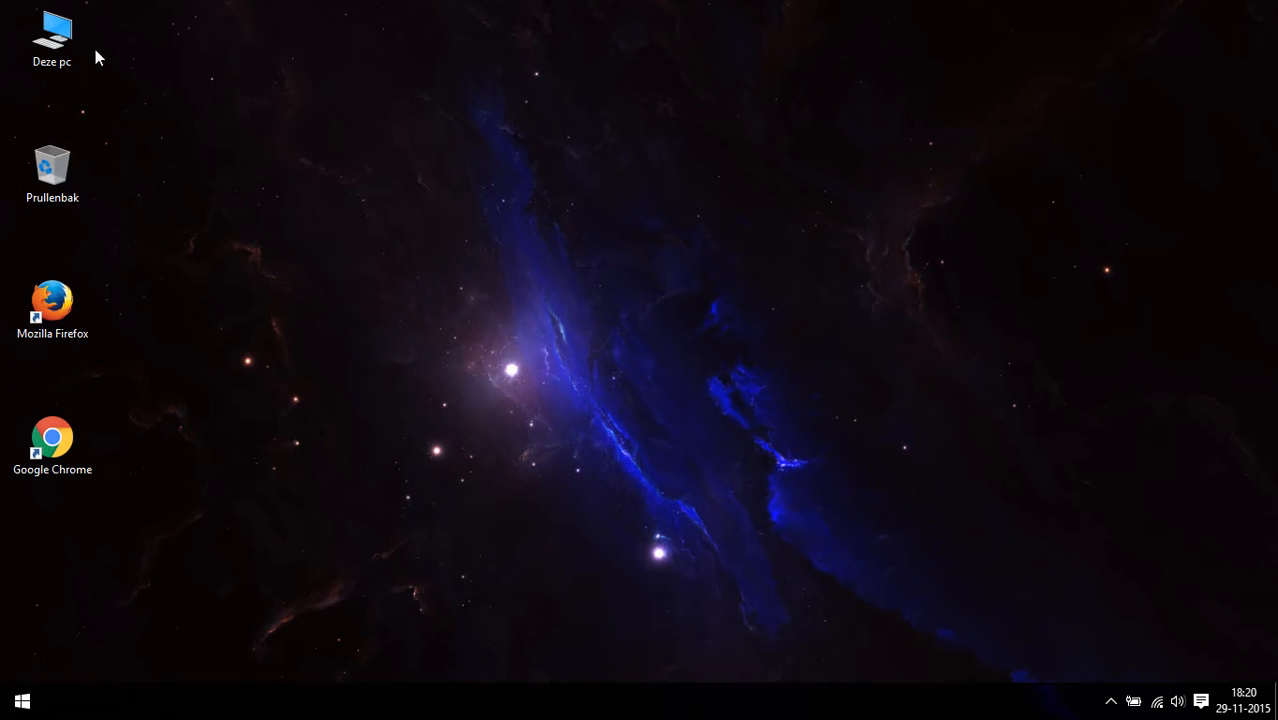
- Show This PC from the desktop, listing the six user folders above the C:, D: and E: drives
{"action": "double_click", "coordinate": [52, 36]}
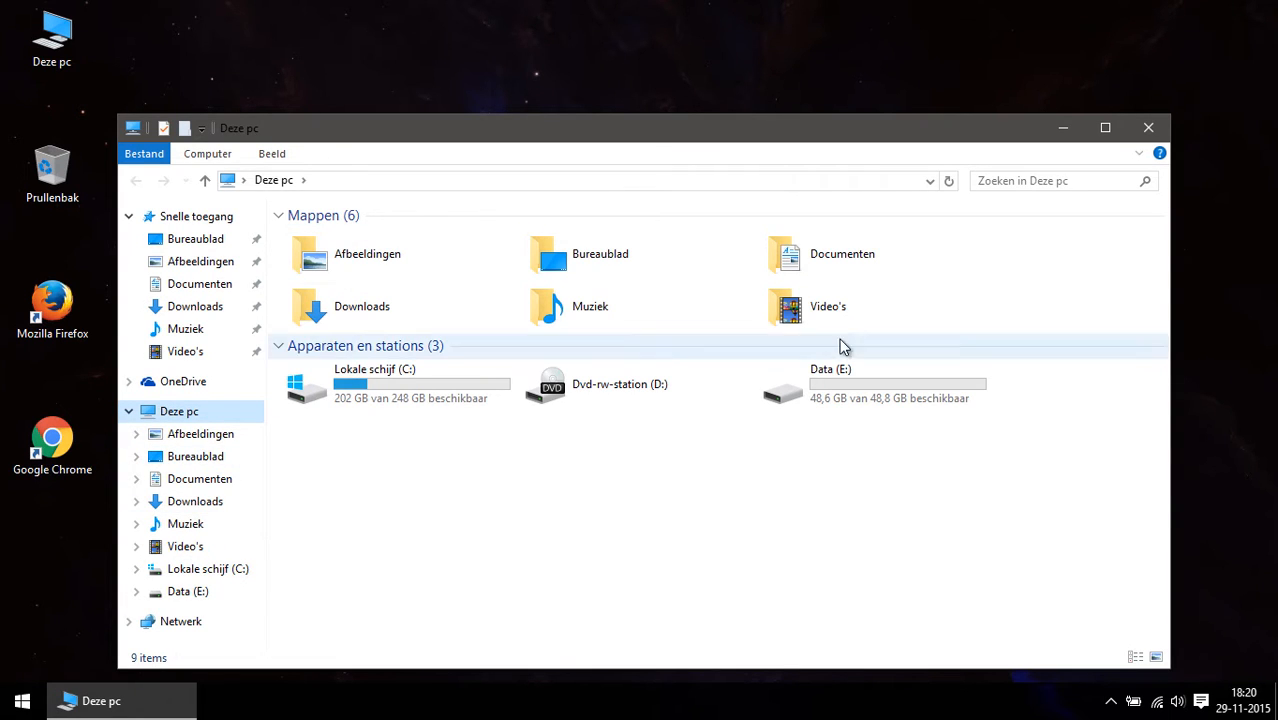
{"action": "mouse_move", "coordinate": [614, 260]}
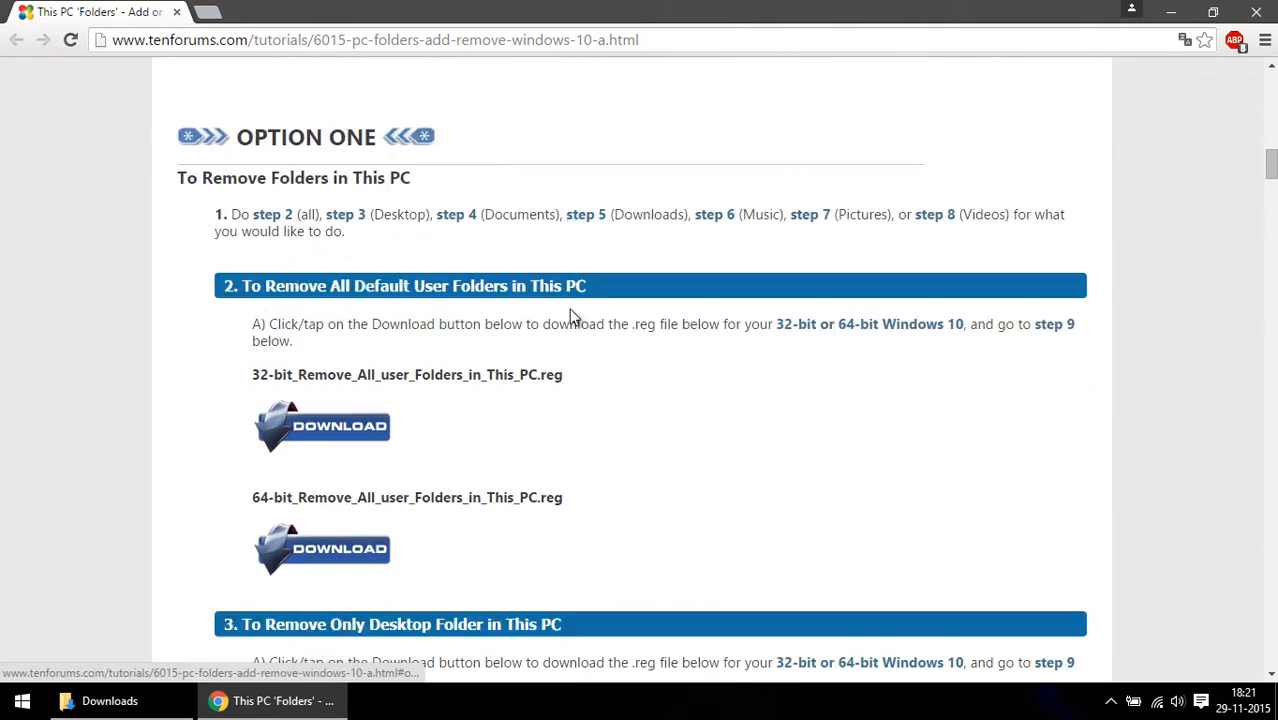
- Download 64-bit_Remove_All_user_Folders_in_This_PC.reg from the tenforums tutorial and reveal it in Downloads
{"action": "scroll", "scroll_direction": "down", "scroll_amount": 3}
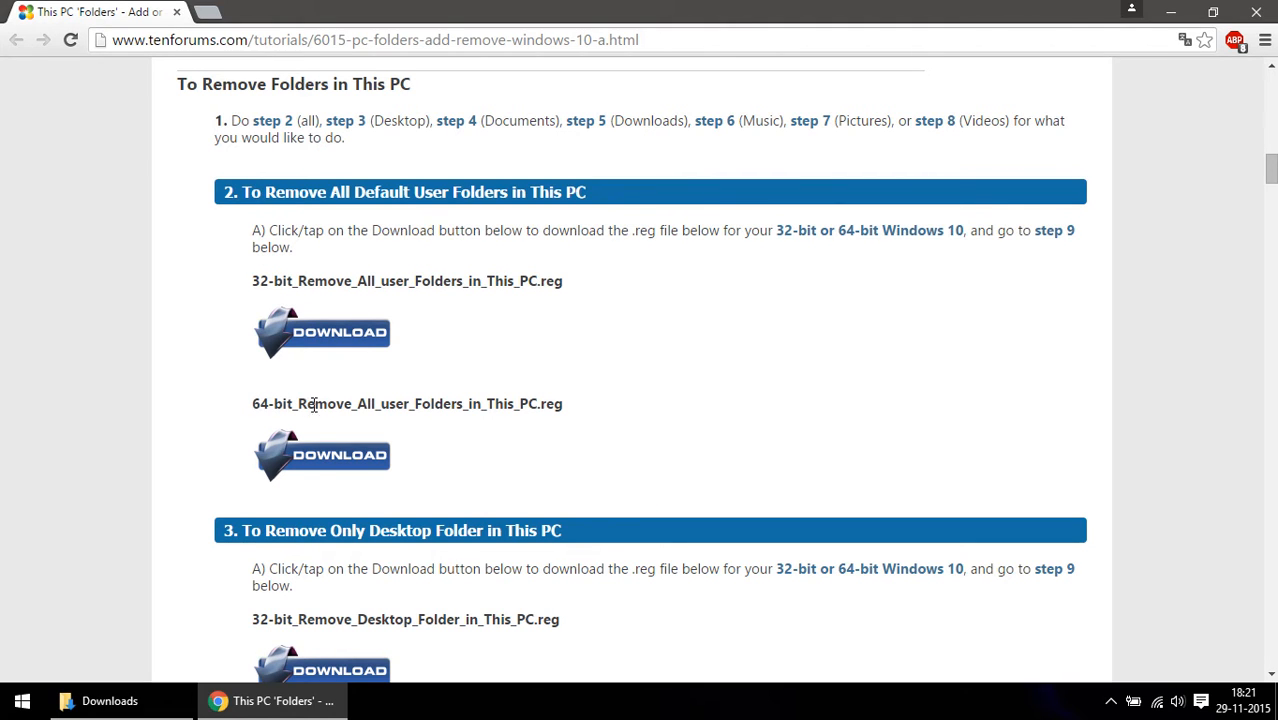
{"action": "mouse_move", "coordinate": [398, 444]}
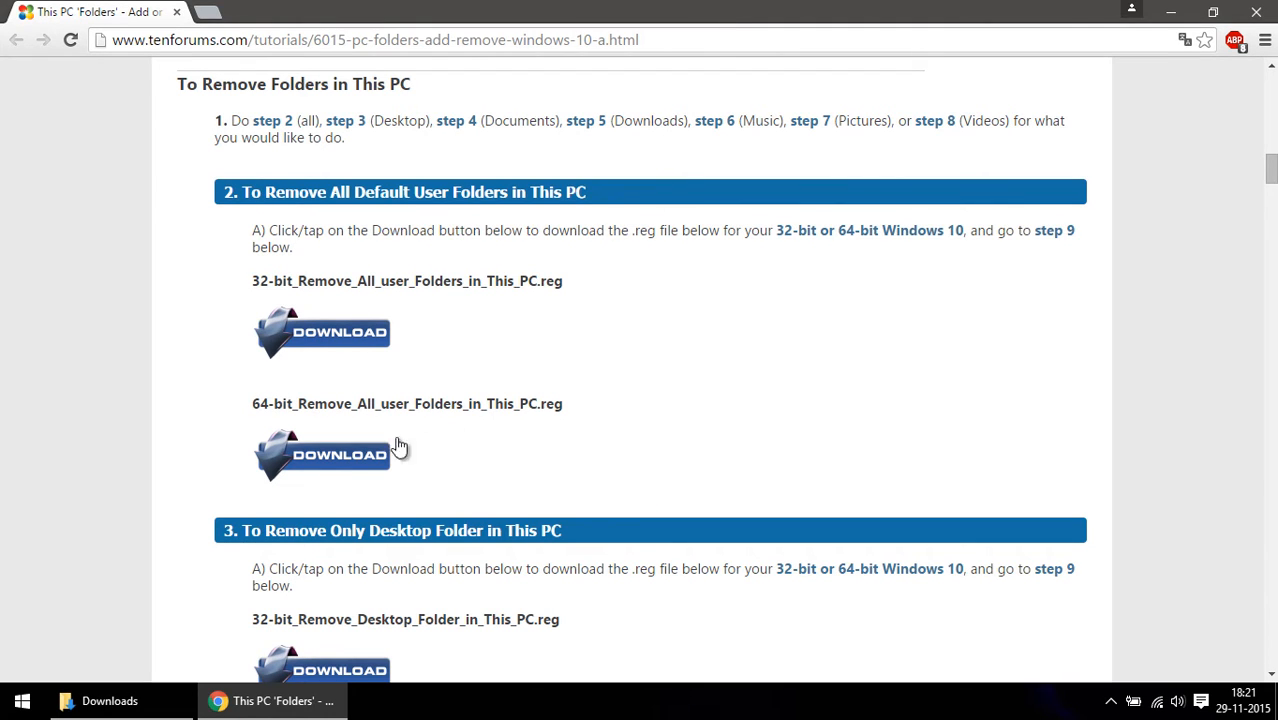
{"action": "left_click", "coordinate": [322, 456]}
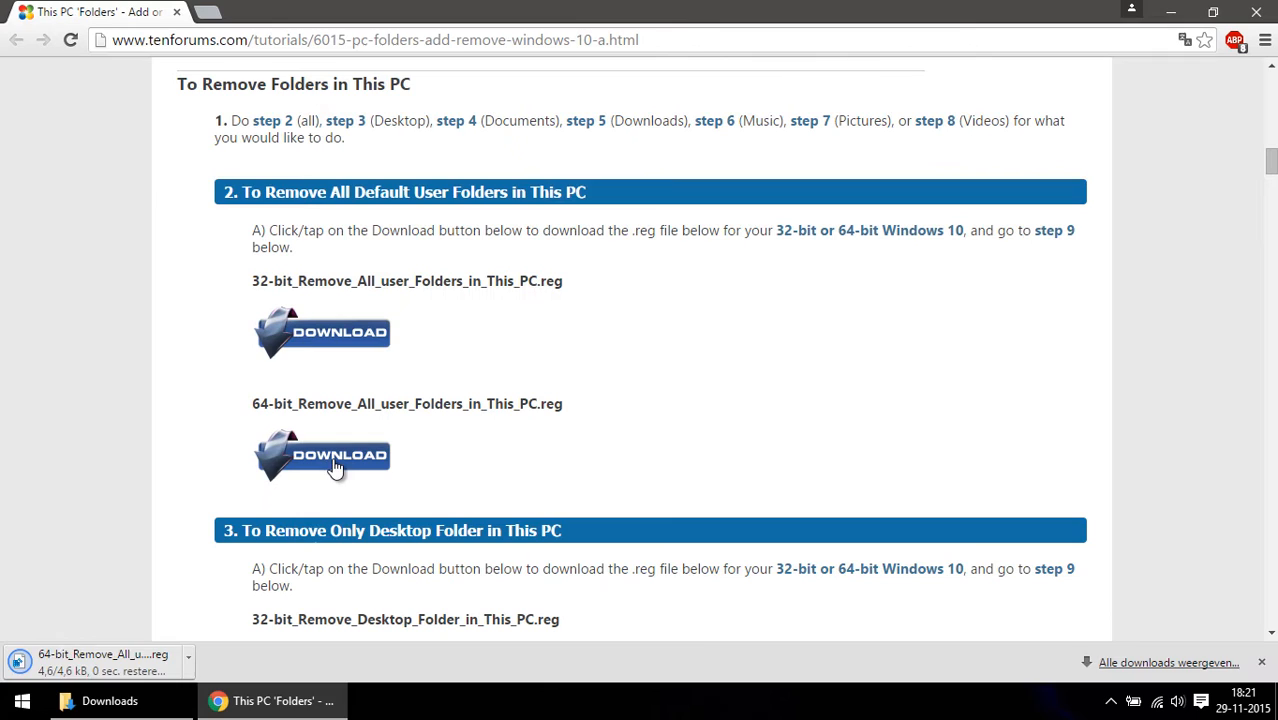
{"action": "left_click", "coordinate": [98, 700]}
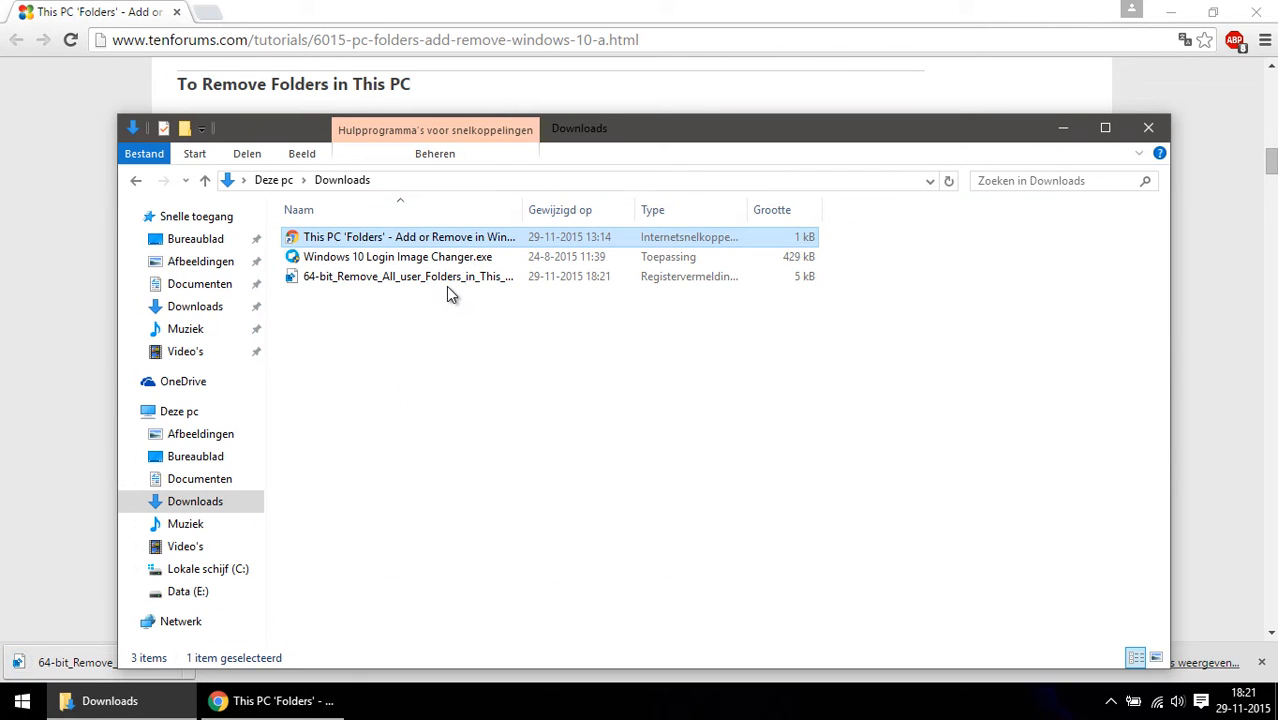
- Run the downloaded .reg file, allowing Uitvoeren and confirming Ja to merge its entries into the registry
{"action": "left_click", "coordinate": [408, 276]}
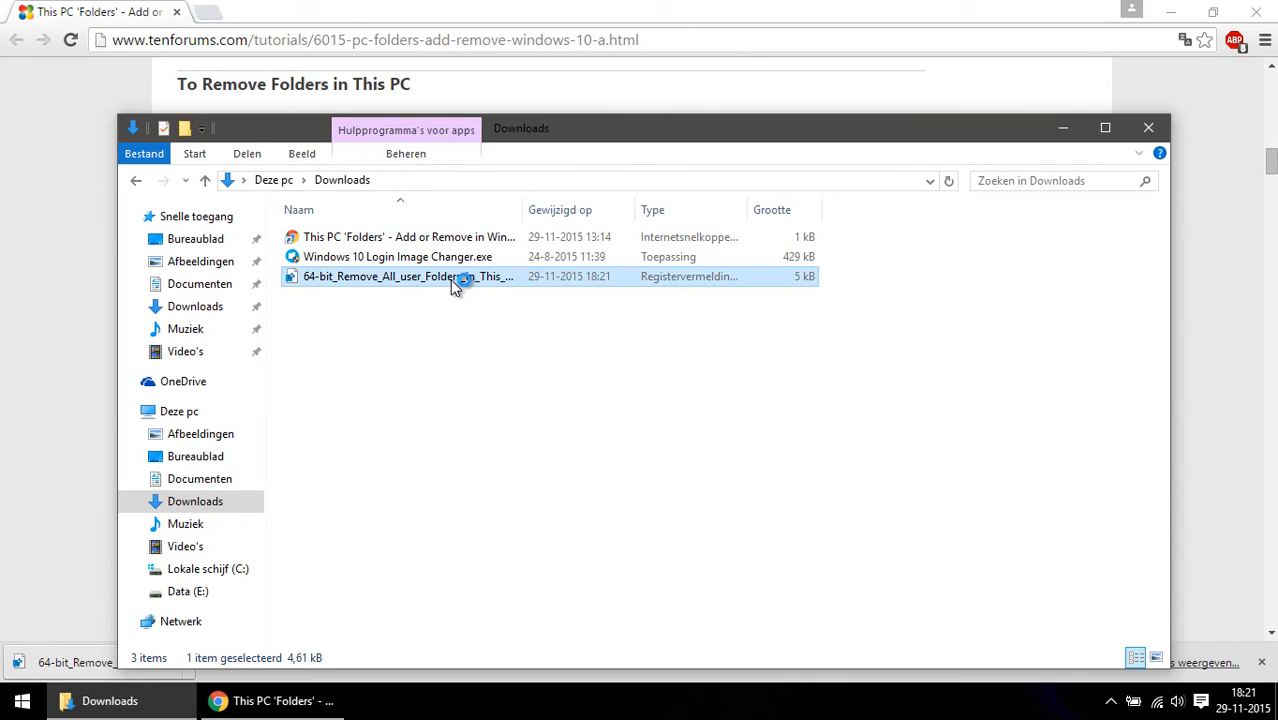
{"action": "double_click", "coordinate": [408, 276]}
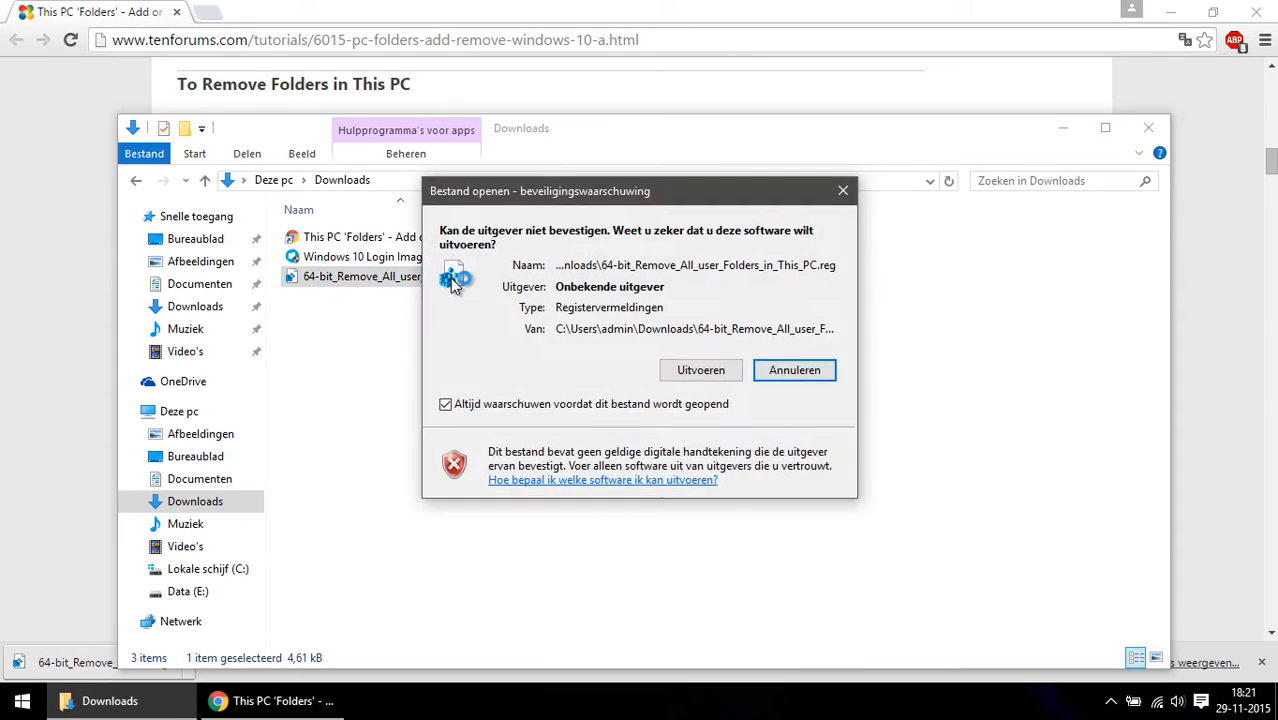
{"action": "left_click", "coordinate": [700, 370]}
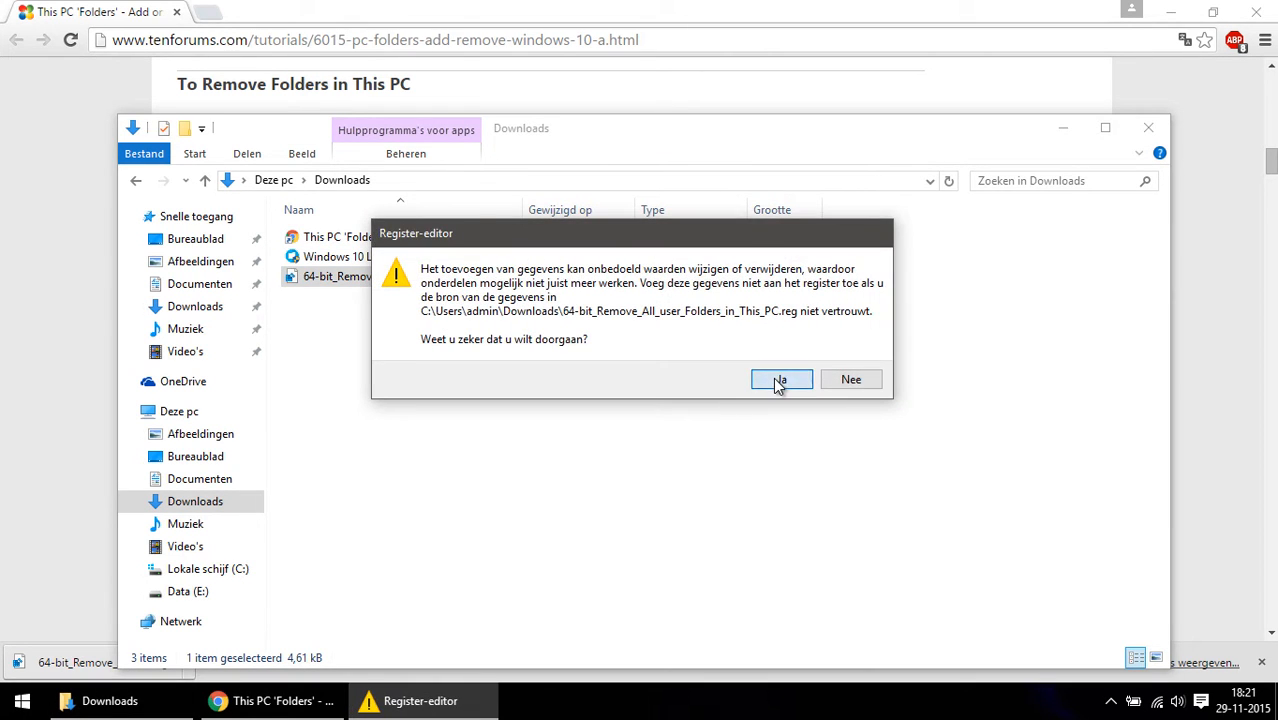
{"action": "left_click", "coordinate": [780, 380]}
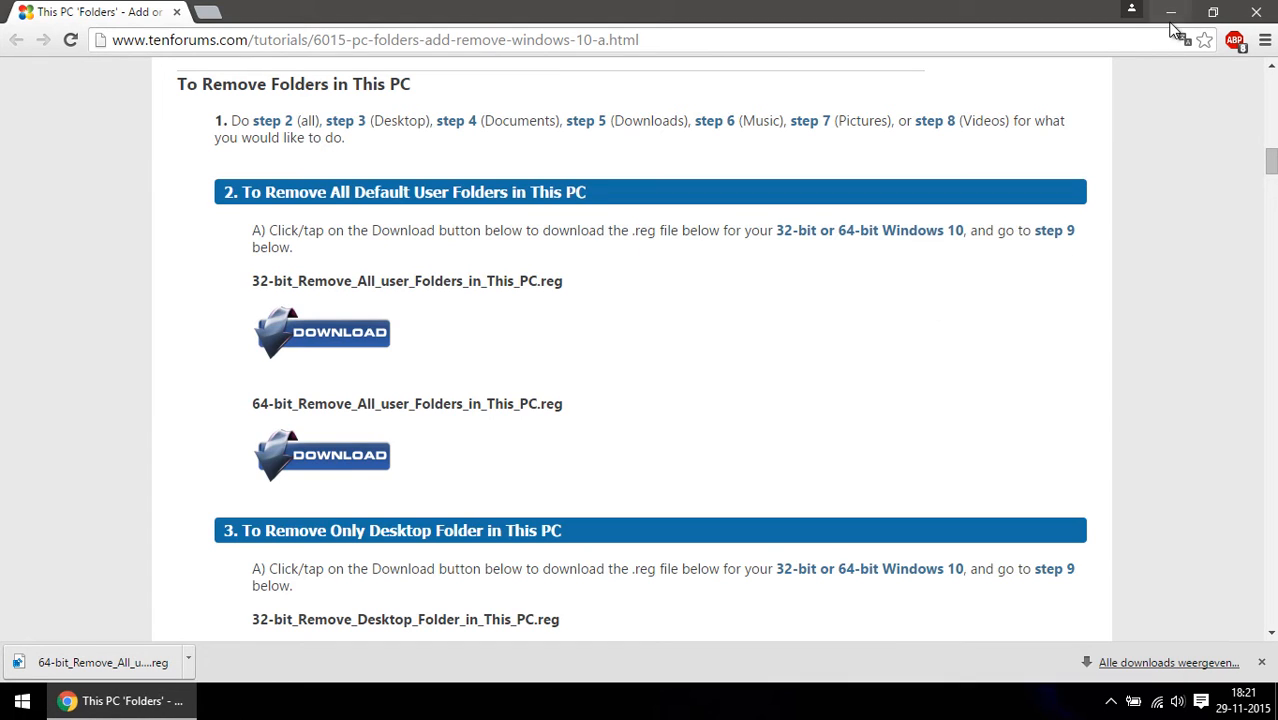
- Check This PC now lists only drives and unpin default folders from Snelle toegang
{"action": "left_click", "coordinate": [1172, 12]}
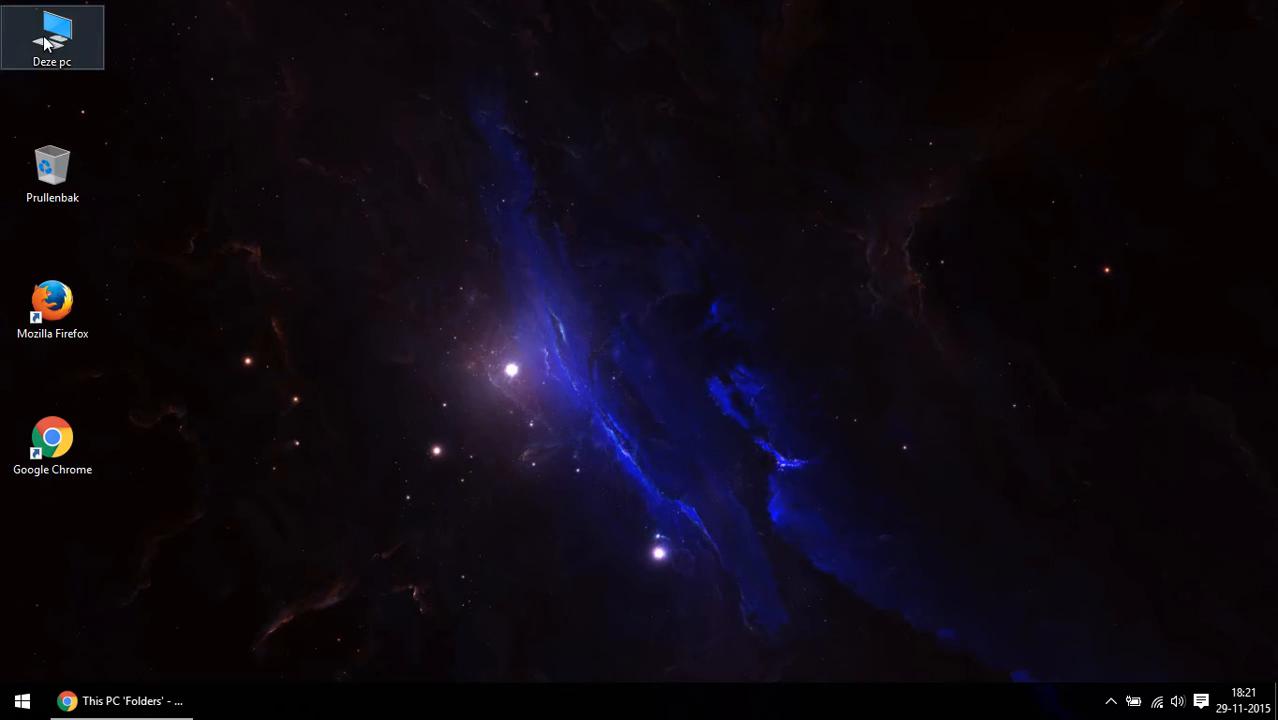
{"action": "double_click", "coordinate": [52, 36]}
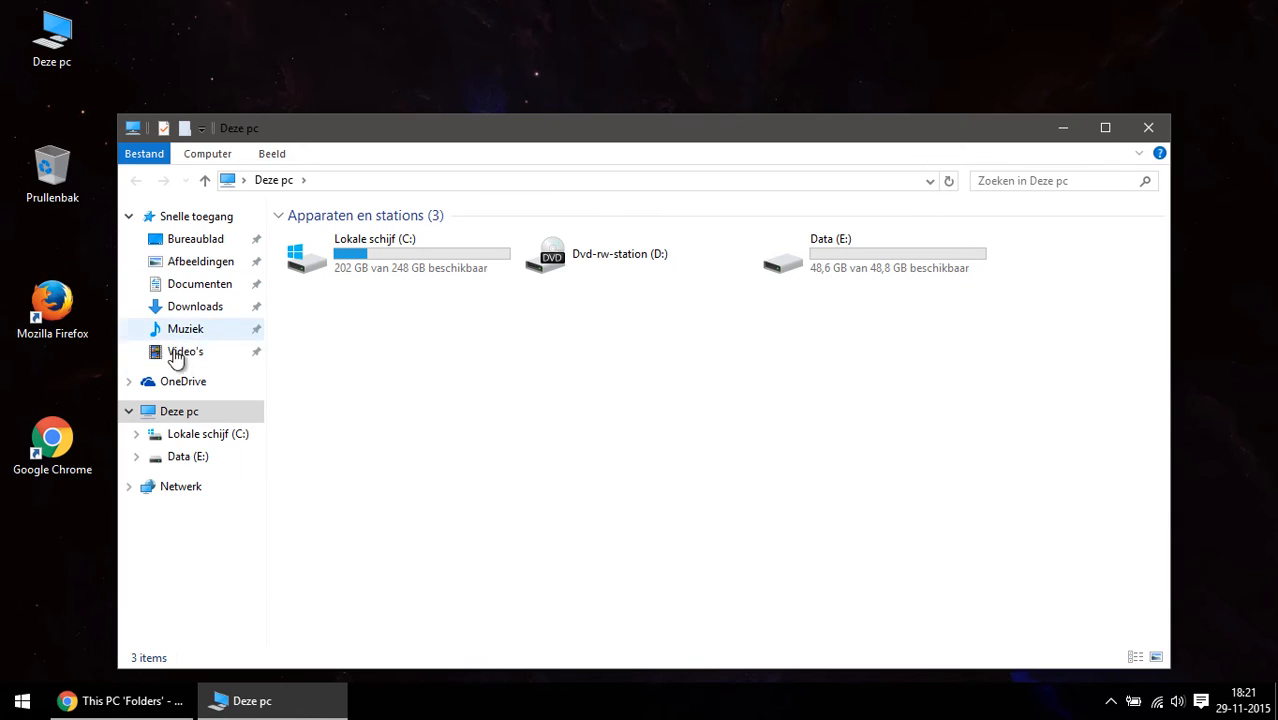
{"action": "right_click", "coordinate": [200, 260]}
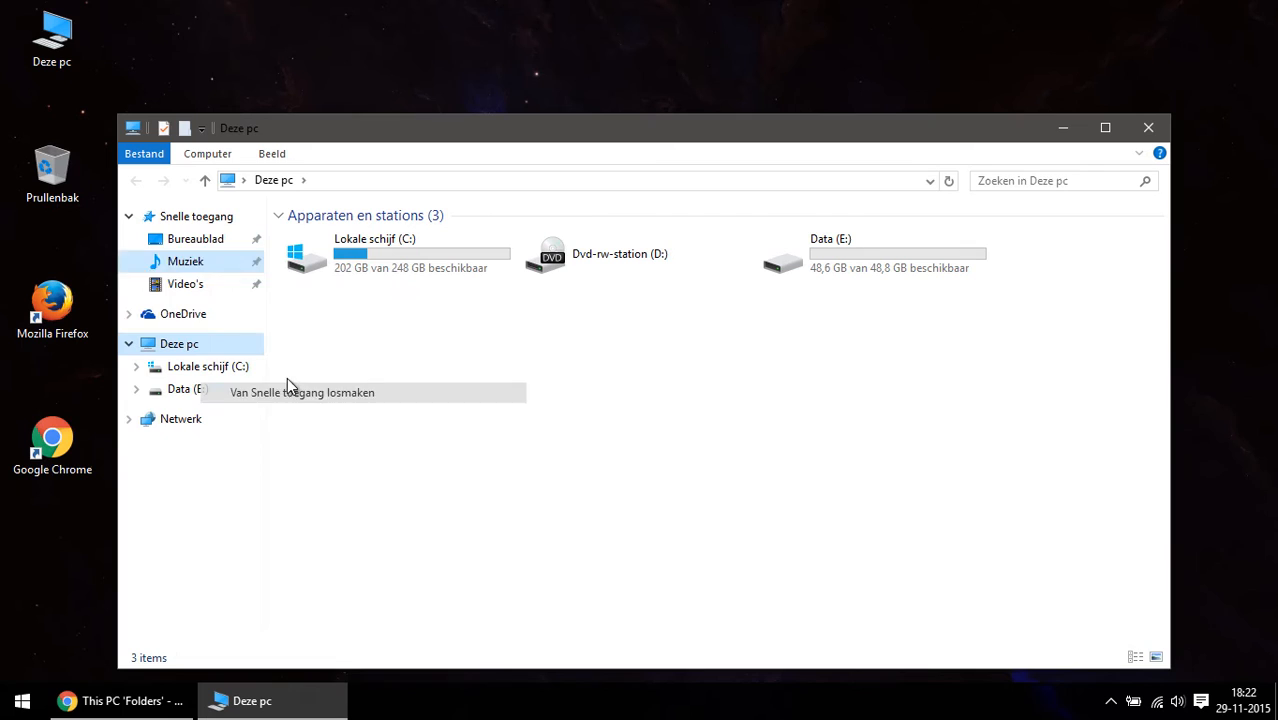
{"action": "right_click", "coordinate": [184, 260]}
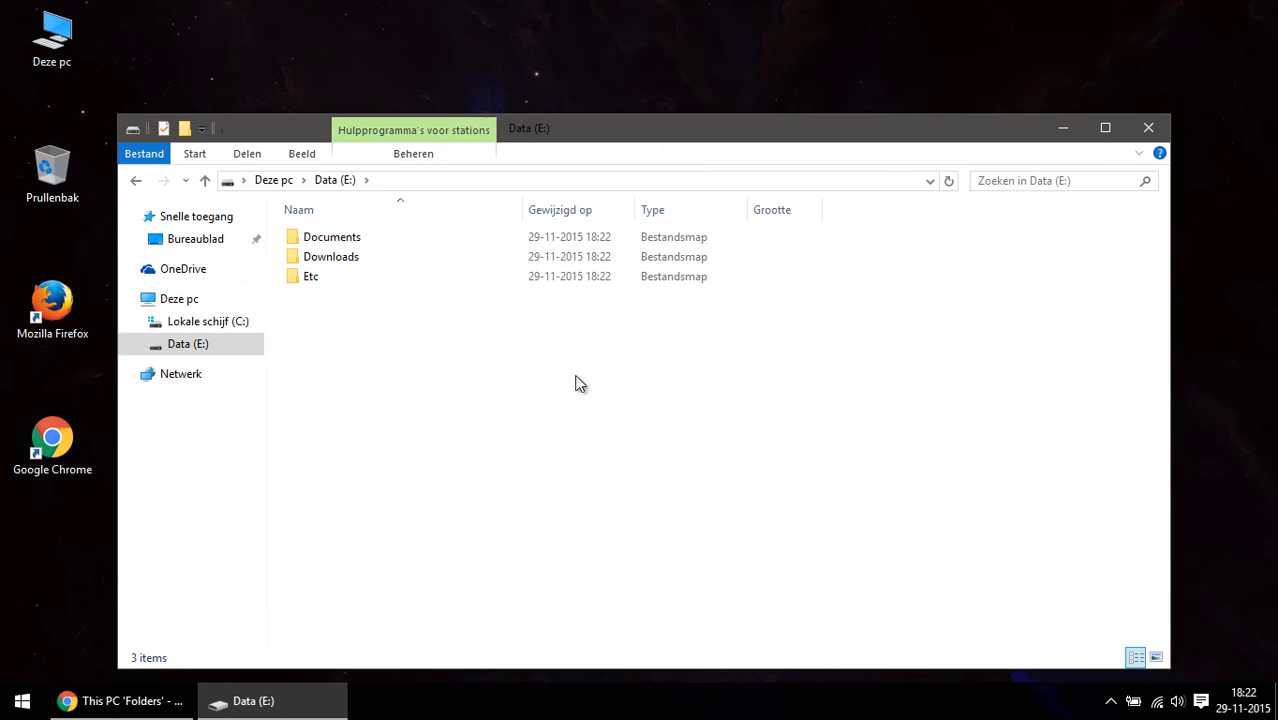
{"action": "mouse_move", "coordinate": [420, 334]}
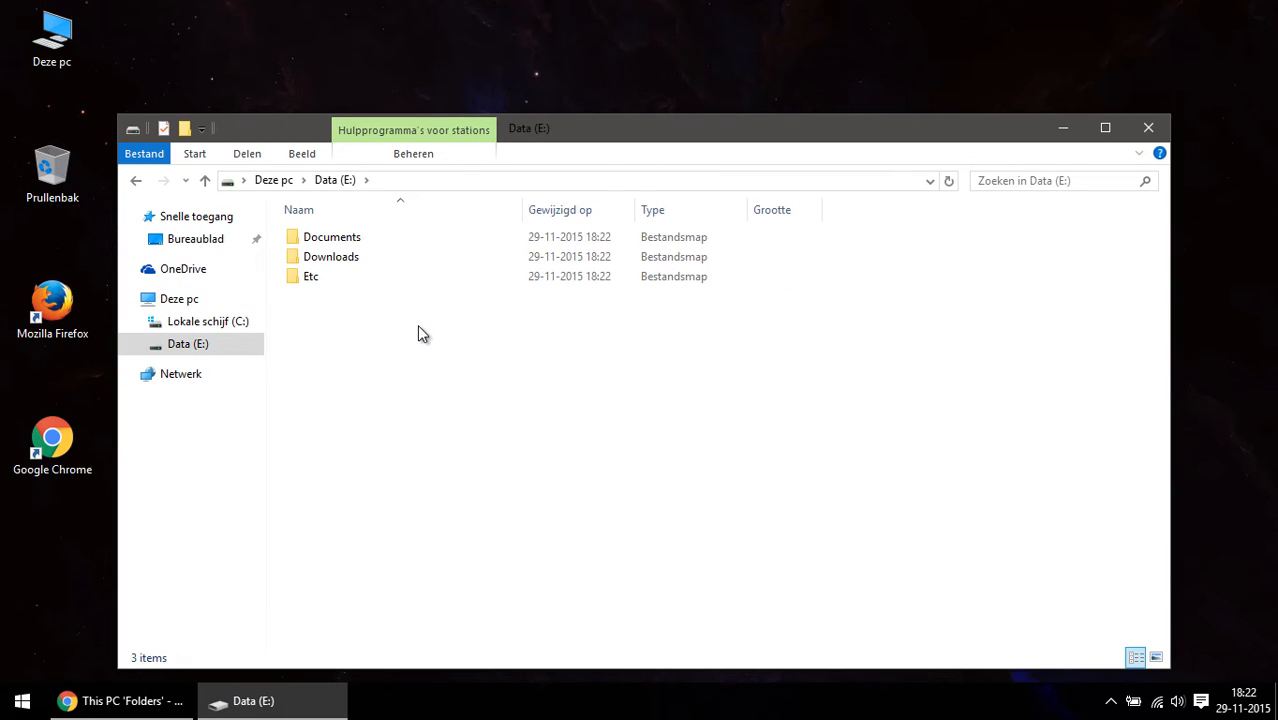
- Pin the Documents, Downloads and Etc folders from Data (E:) to Snelle toegang
{"action": "left_click_drag", "start_coordinate": [332, 236], "coordinate": [196, 238]}
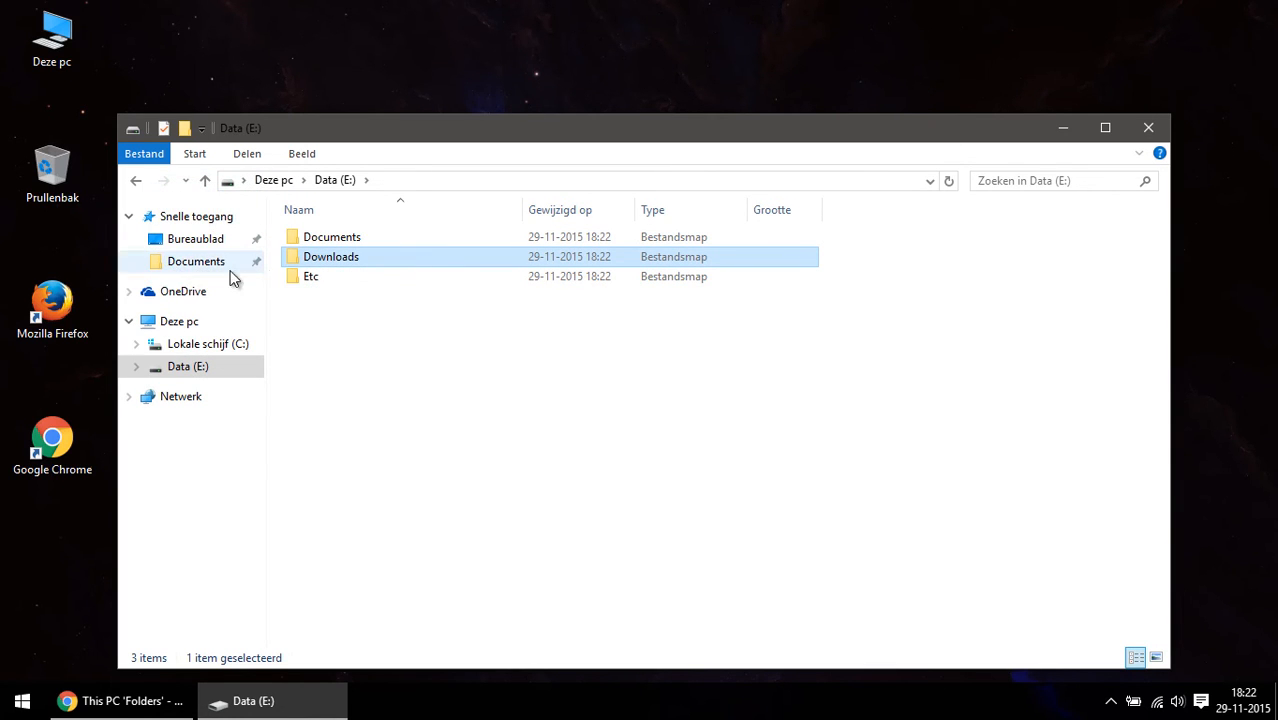
{"action": "left_click", "coordinate": [312, 276]}
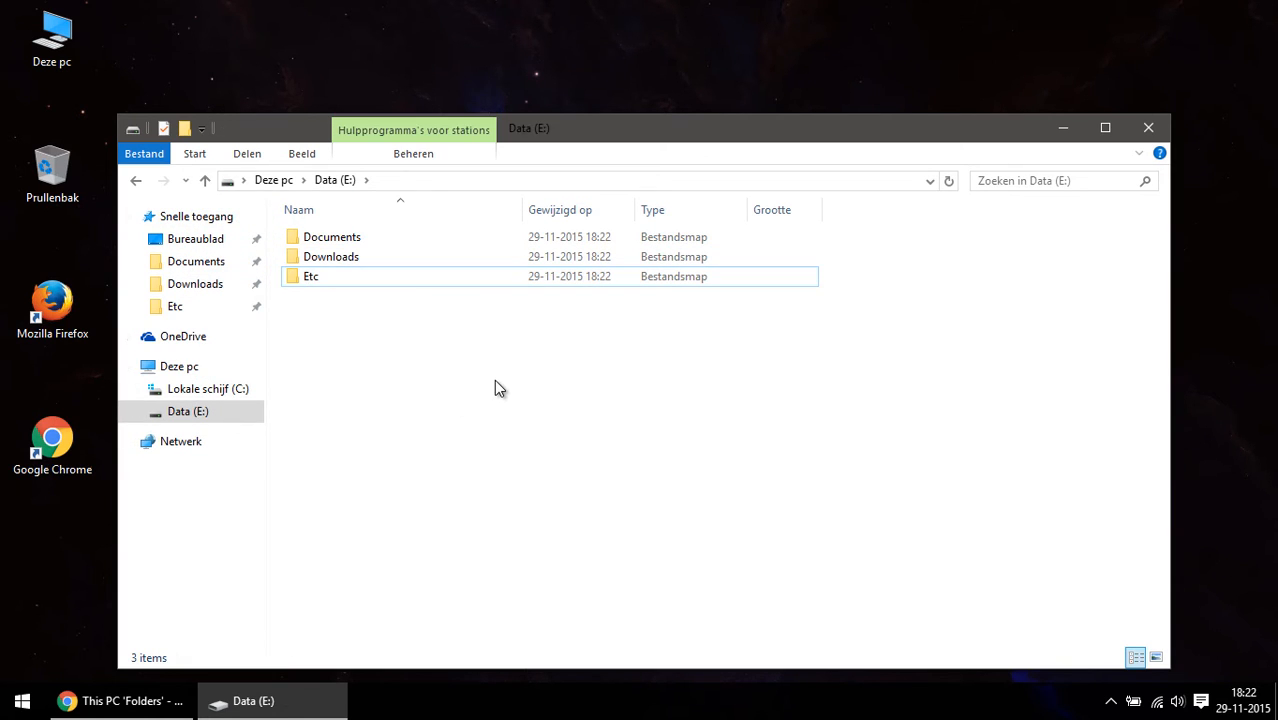
{"action": "left_click", "coordinate": [180, 366]}
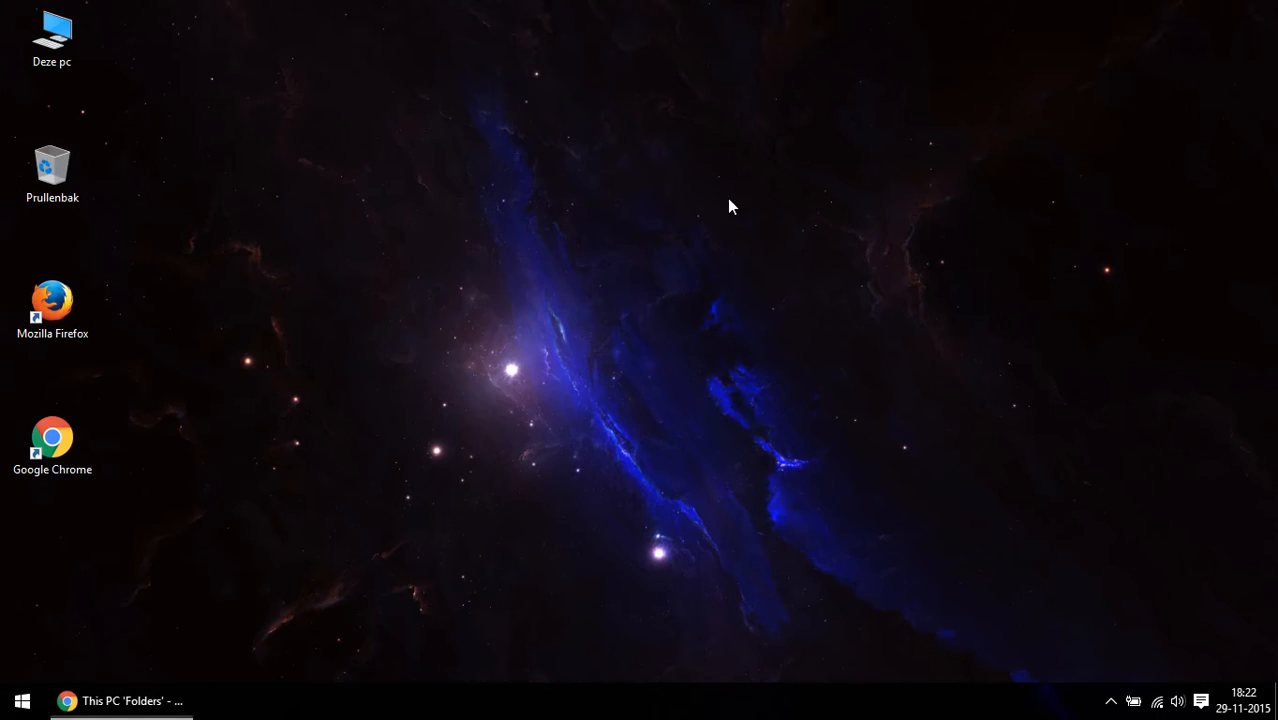
{"action": "left_click", "coordinate": [52, 436]}
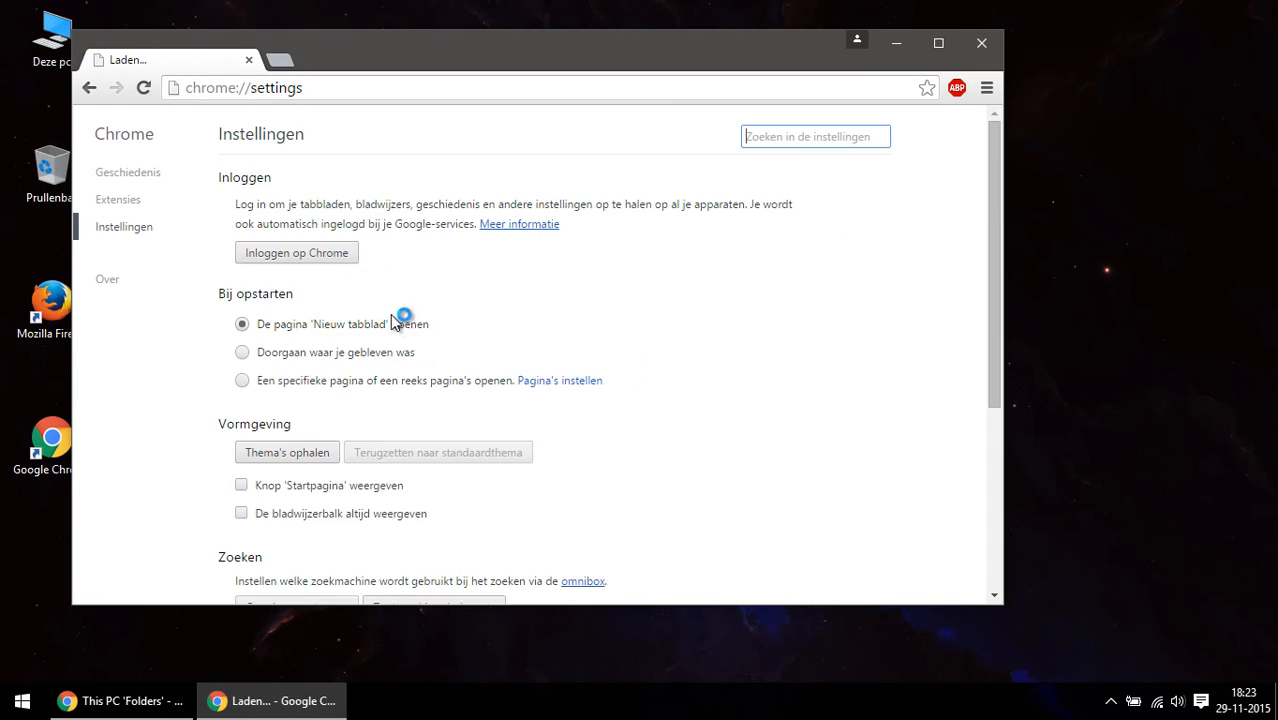
{"action": "scroll", "scroll_direction": "down", "scroll_amount": 3}
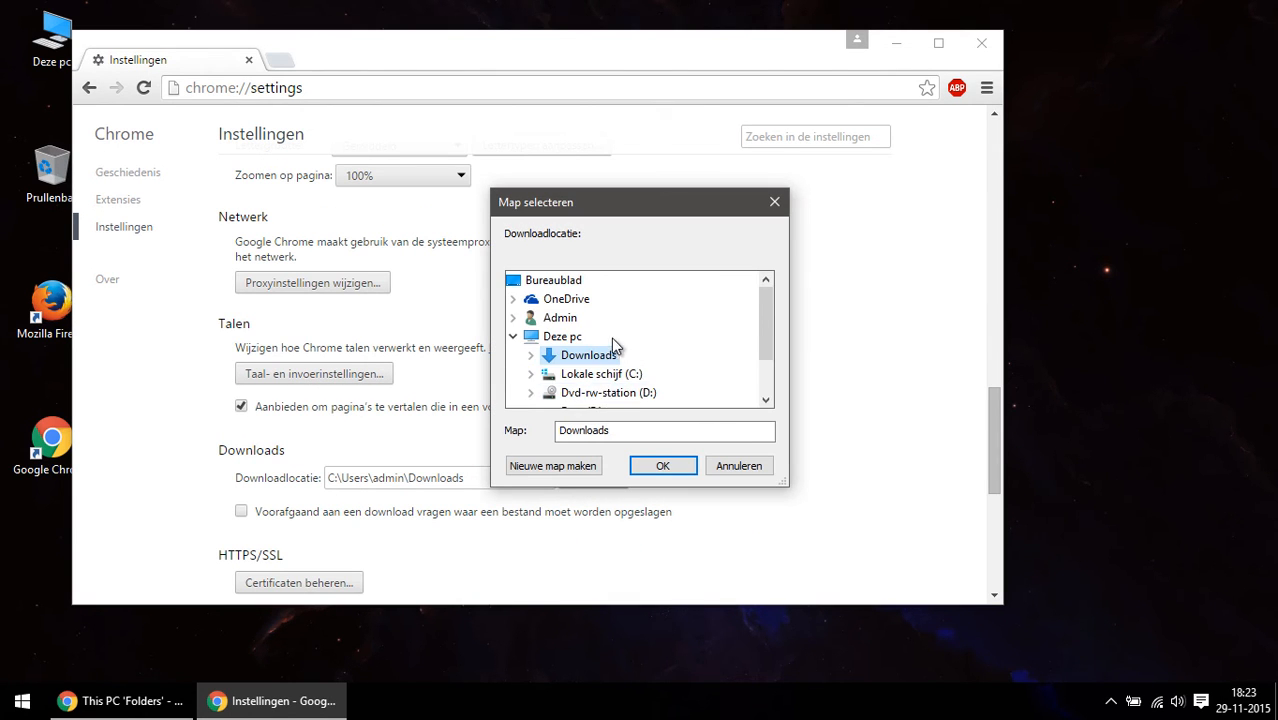
{"action": "left_click", "coordinate": [662, 464]}
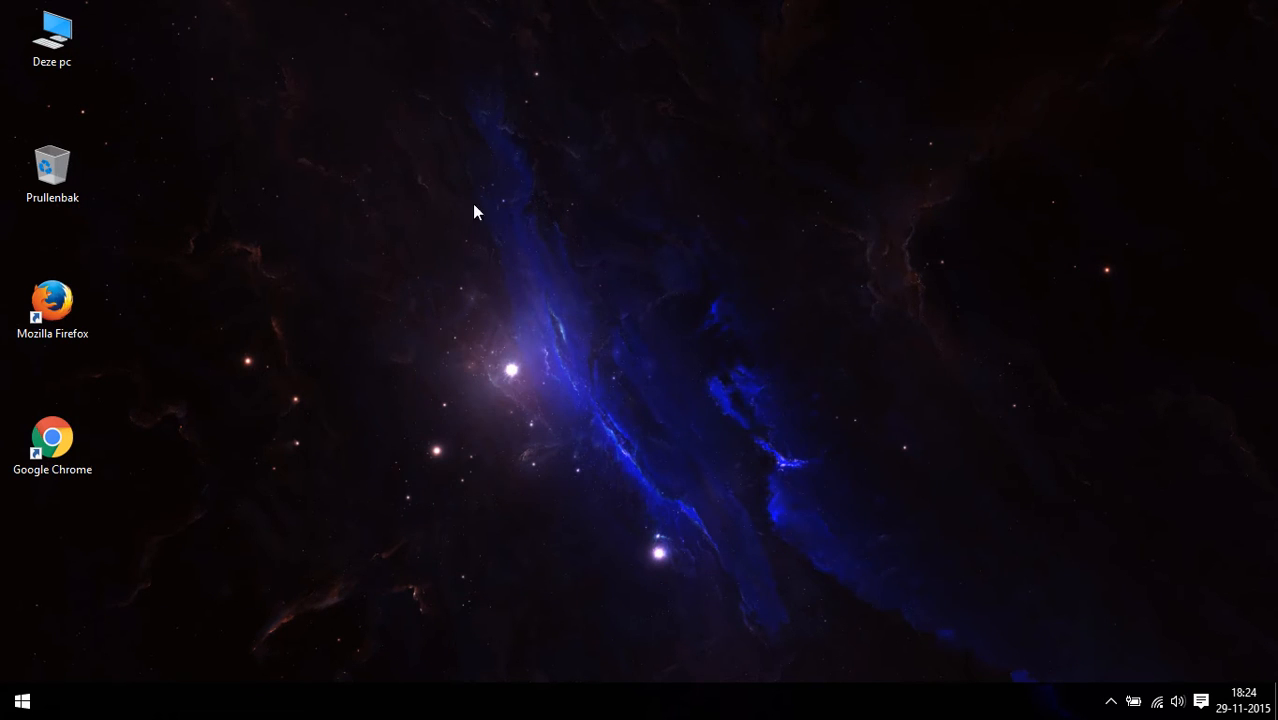
- Browse the admin profile folder under C:\Users, then confirm This PC shows only the three drives
{"action": "double_click", "coordinate": [52, 36]}
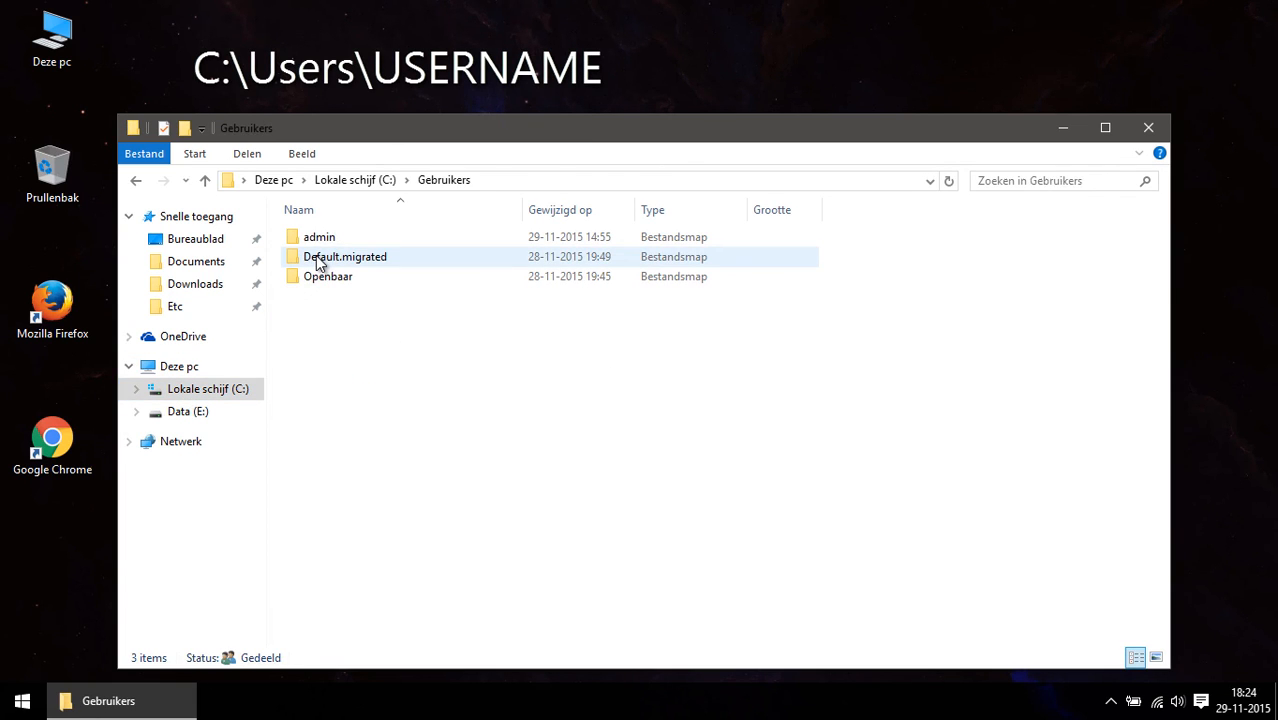
{"action": "double_click", "coordinate": [320, 236]}
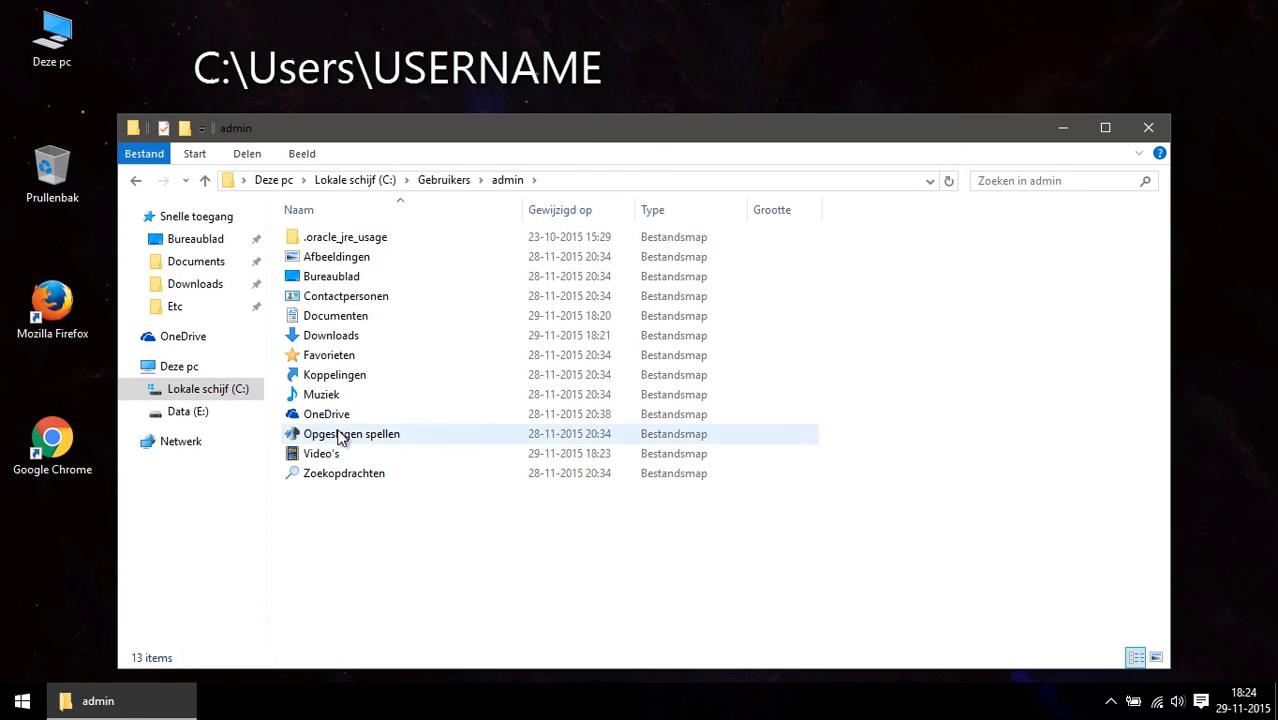
{"action": "left_click", "coordinate": [332, 276]}
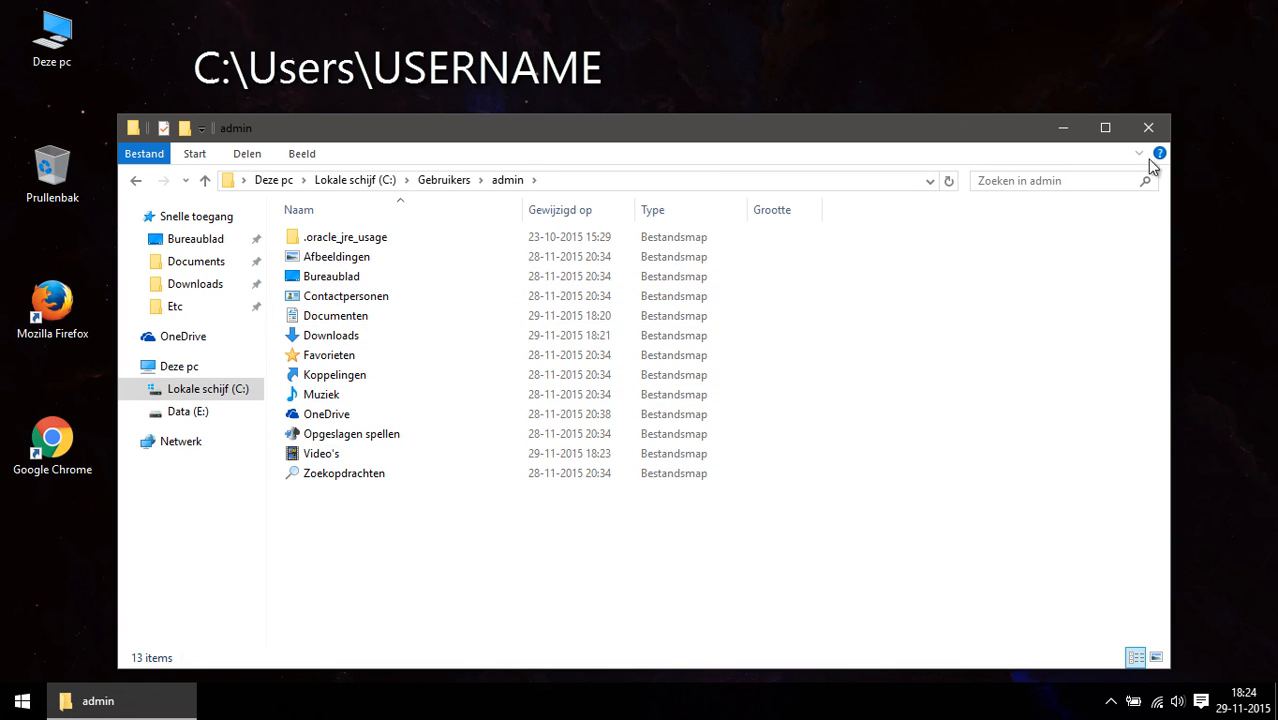
{"action": "left_click", "coordinate": [1148, 128]}
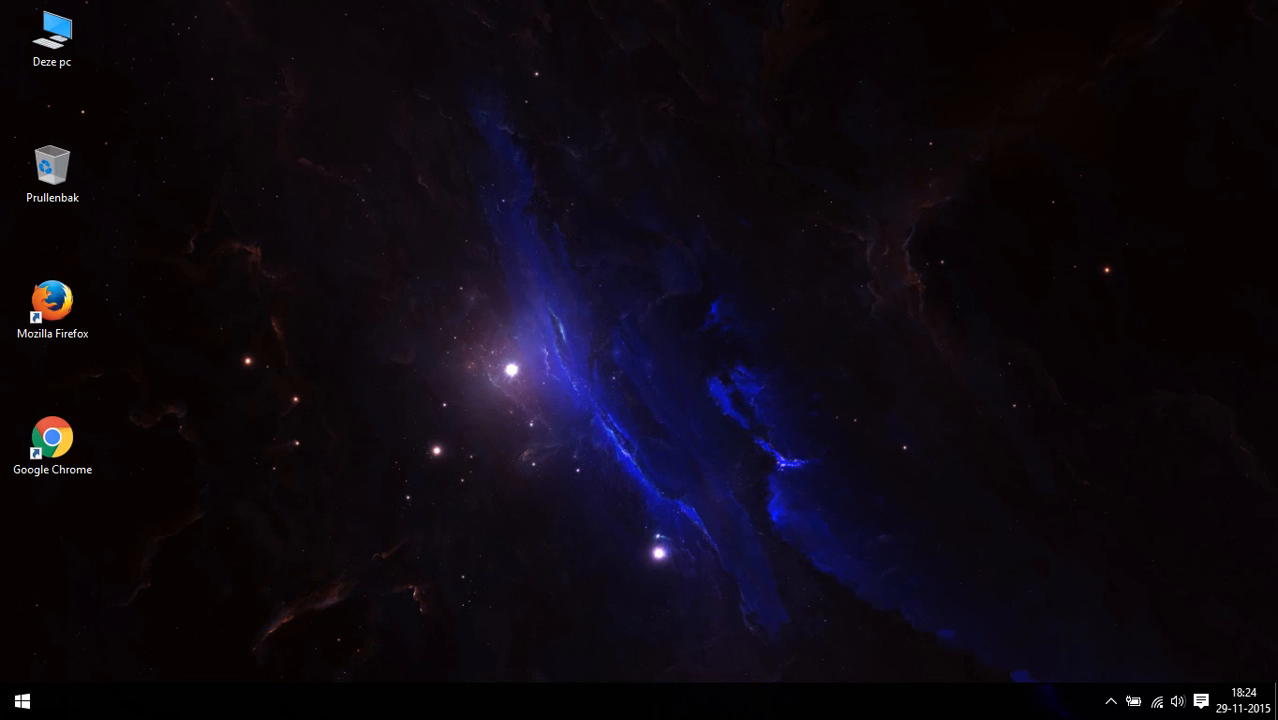
{"action": "double_click", "coordinate": [52, 30]}
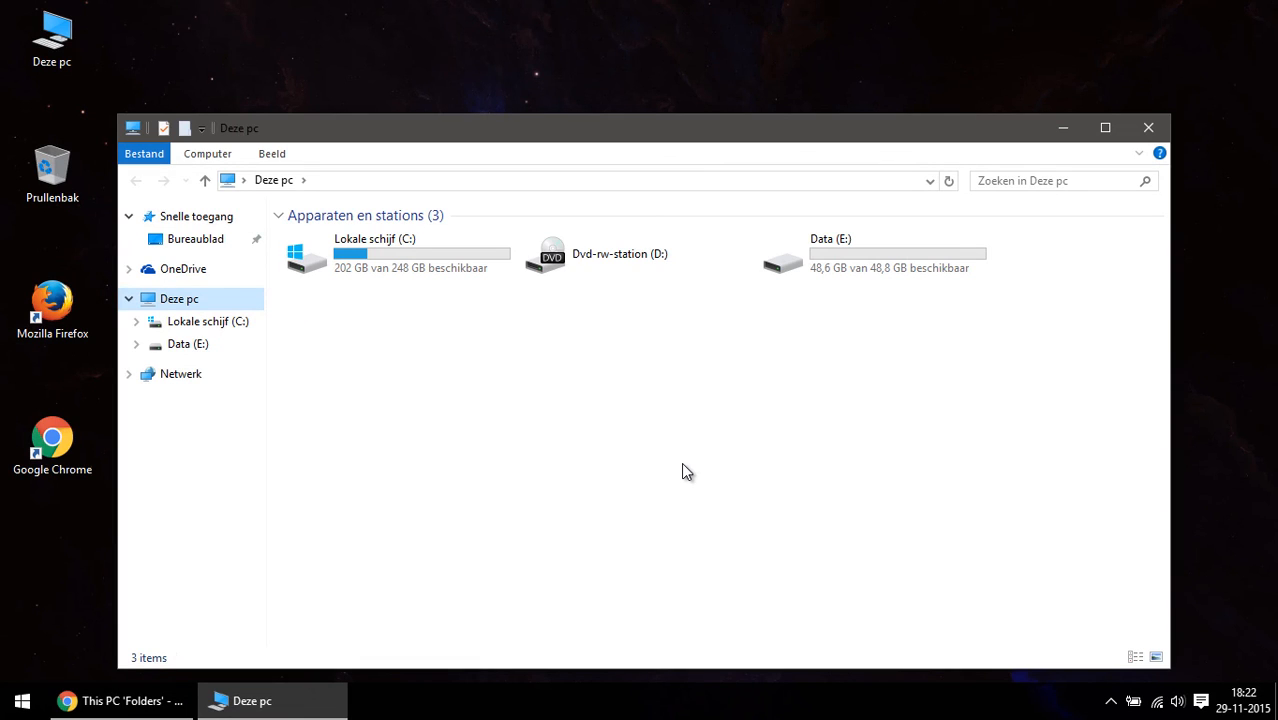